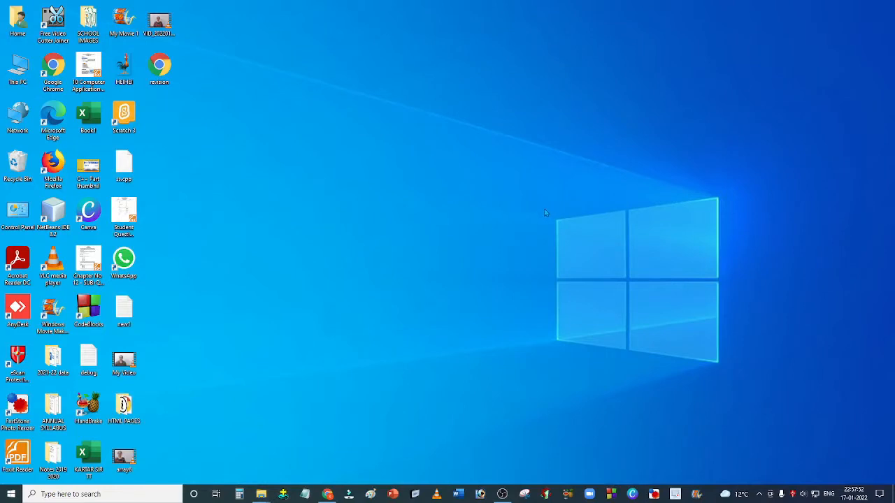
pyautogui.moveTo(526, 230)
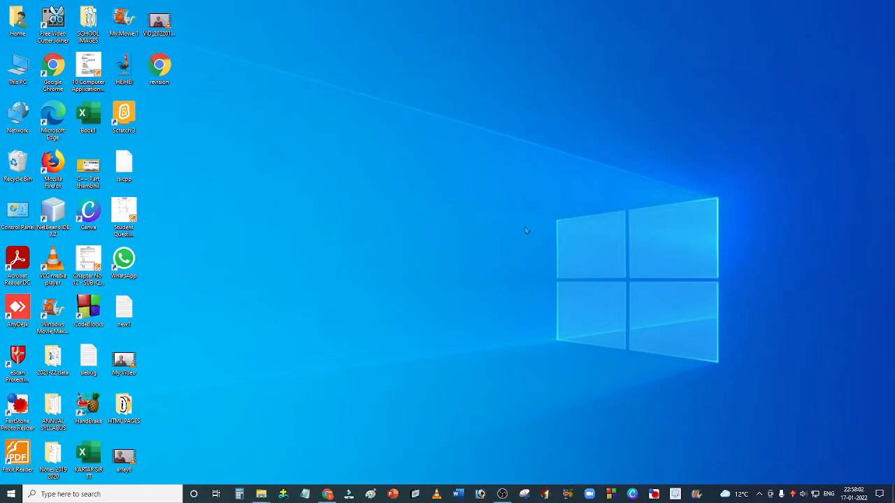
pyautogui.moveTo(343, 474)
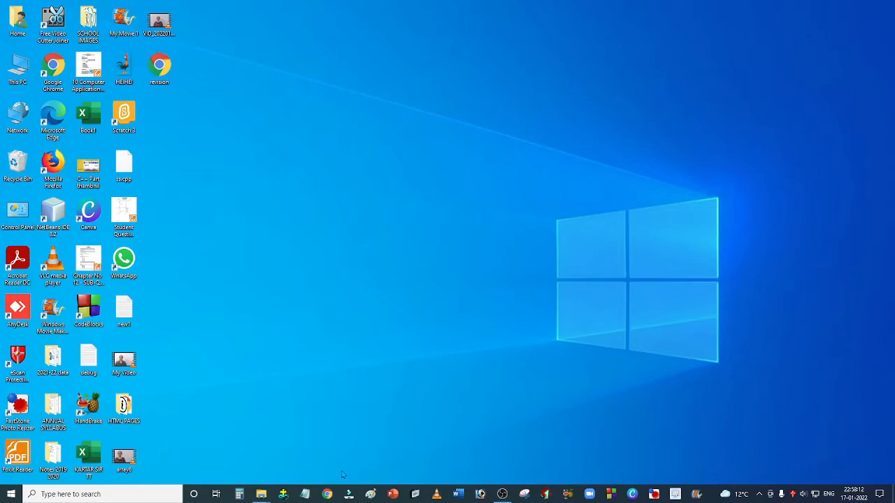
# - Search Google for 'mysql download' in Chrome and land on the official MySQL Downloads page
pyautogui.click(327, 495)
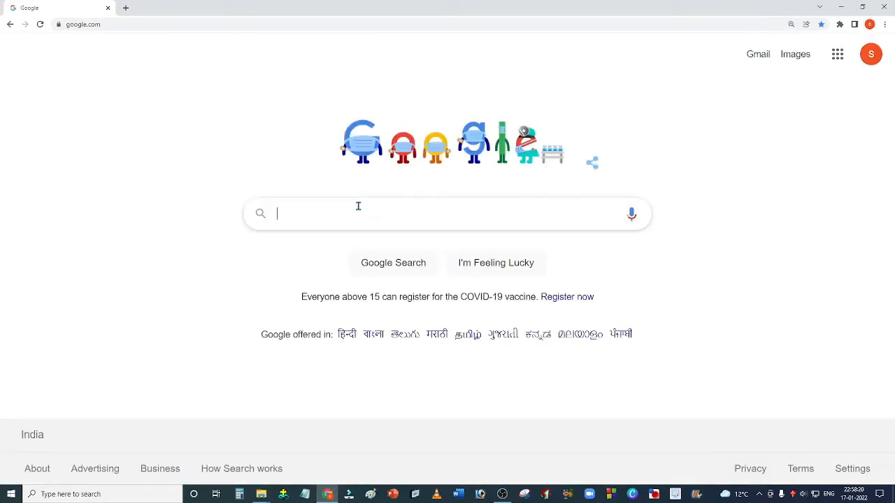
pyautogui.write('m')
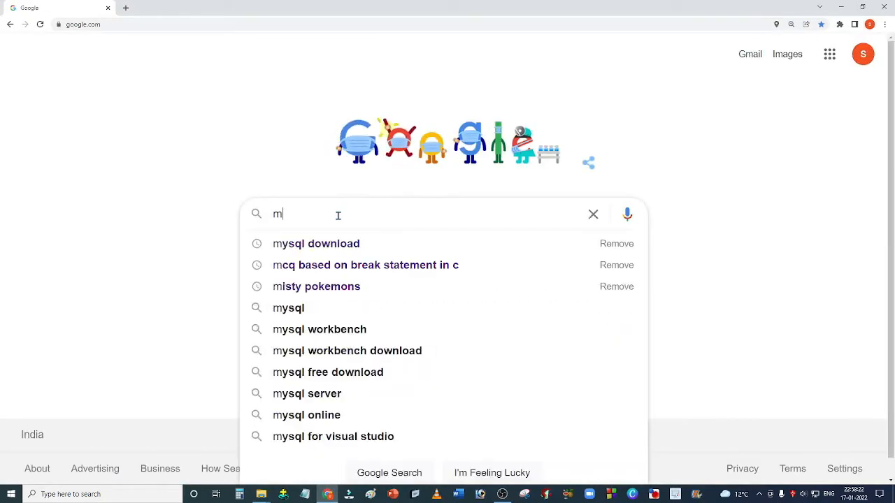
pyautogui.click(316, 243)
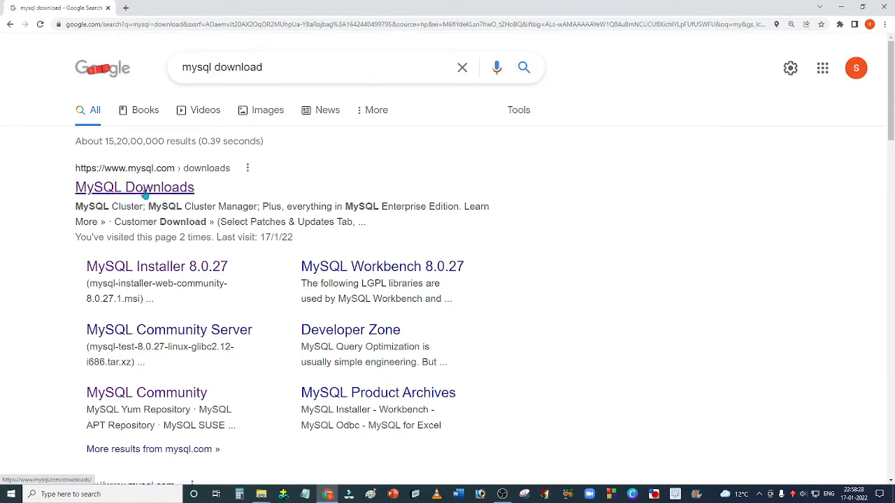
pyautogui.click(134, 188)
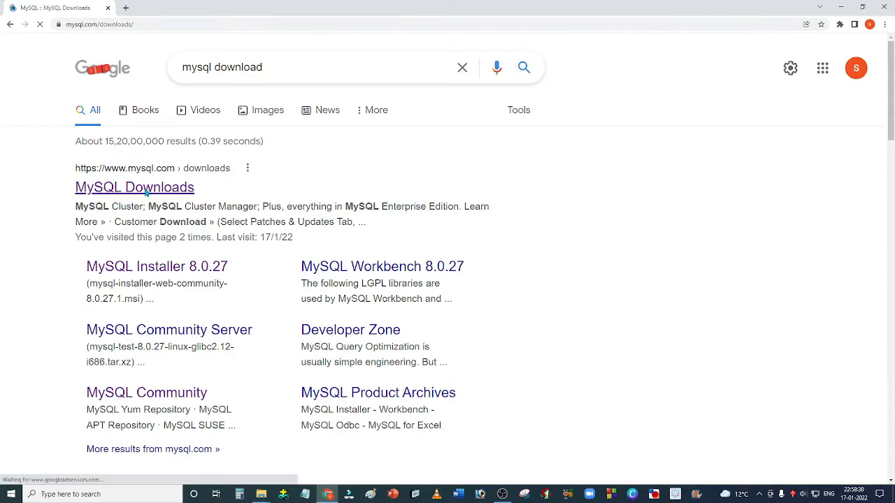
pyautogui.click(134, 187)
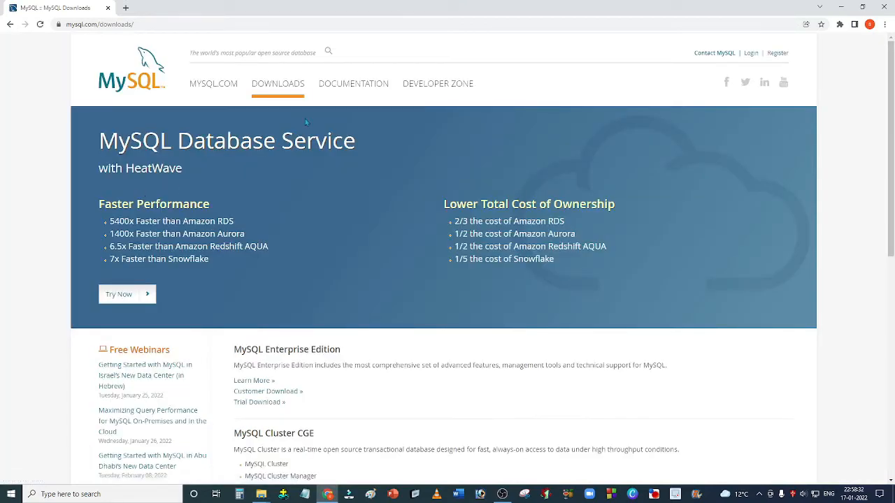
pyautogui.scroll(-3)
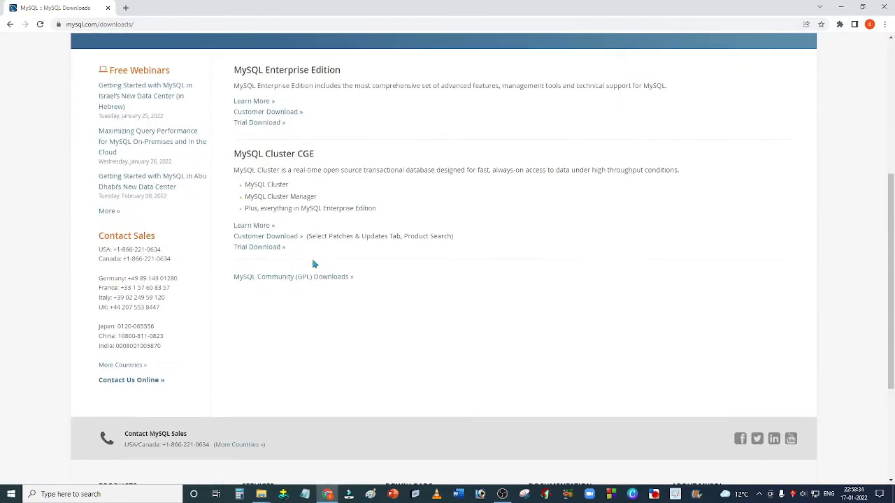
pyautogui.moveTo(294, 277)
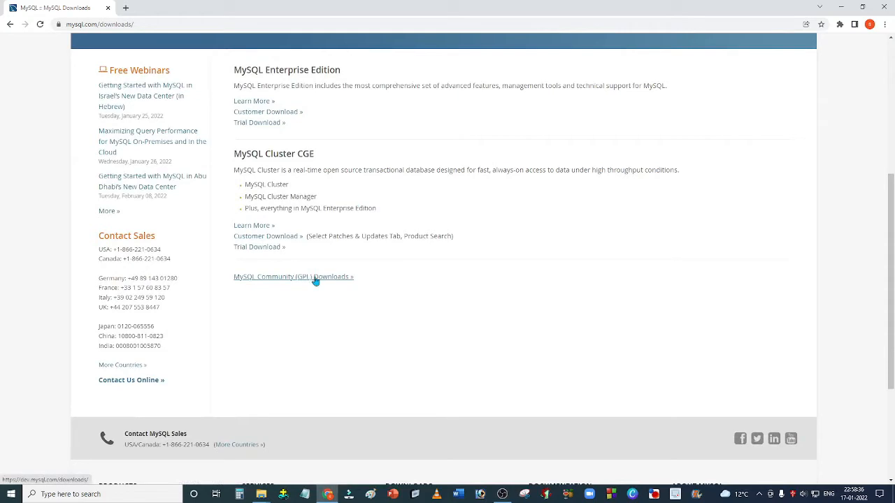
# - Go through MySQL Community (GPL) Downloads to the MySQL Installer for Windows page
pyautogui.click(294, 277)
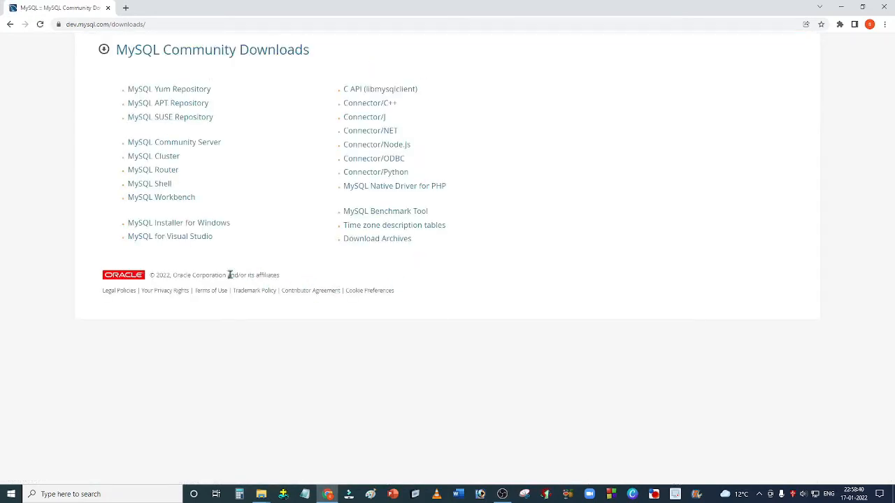
pyautogui.moveTo(179, 223)
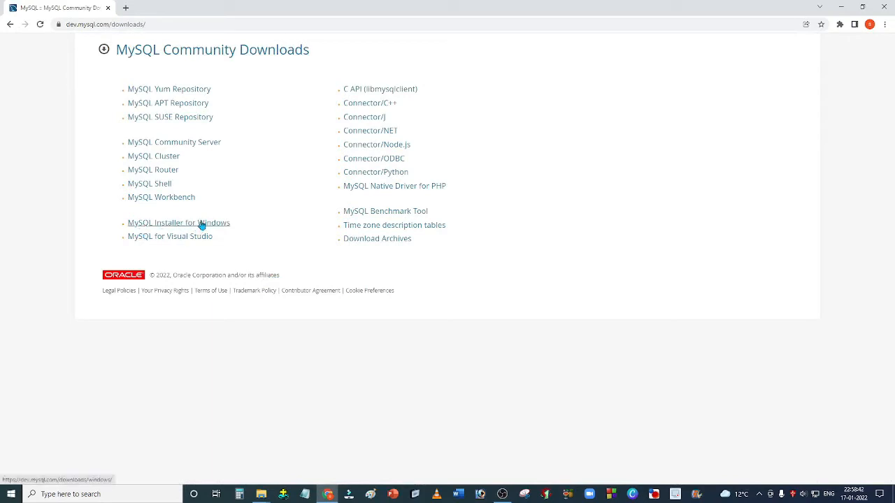
pyautogui.click(179, 222)
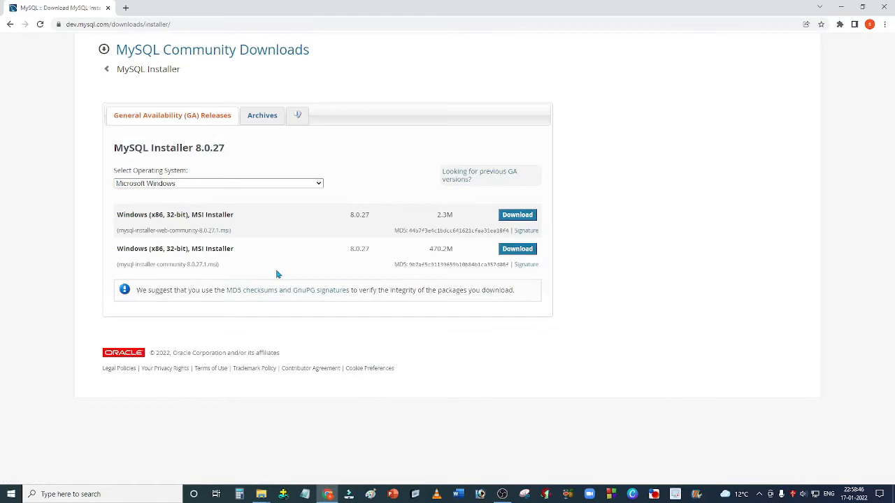
pyautogui.moveTo(518, 249)
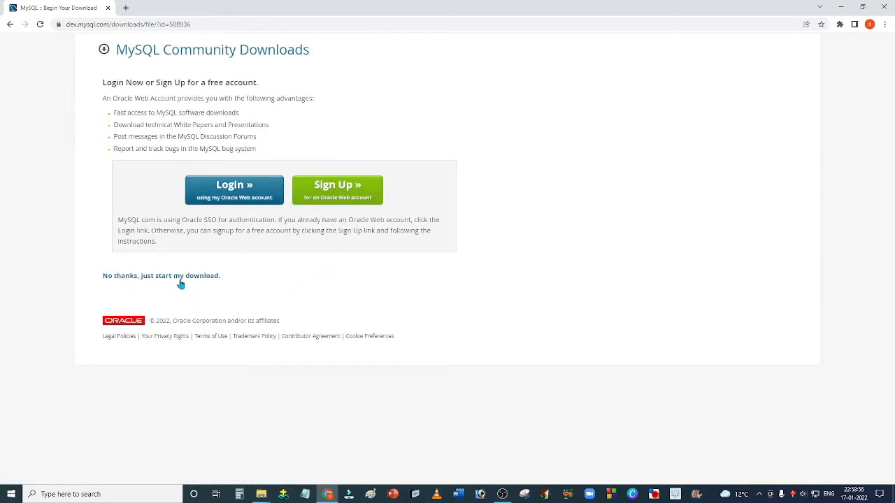
# - Choose 'No thanks, just start my download' so the MySQL Installer MSI downloads
pyautogui.click(161, 275)
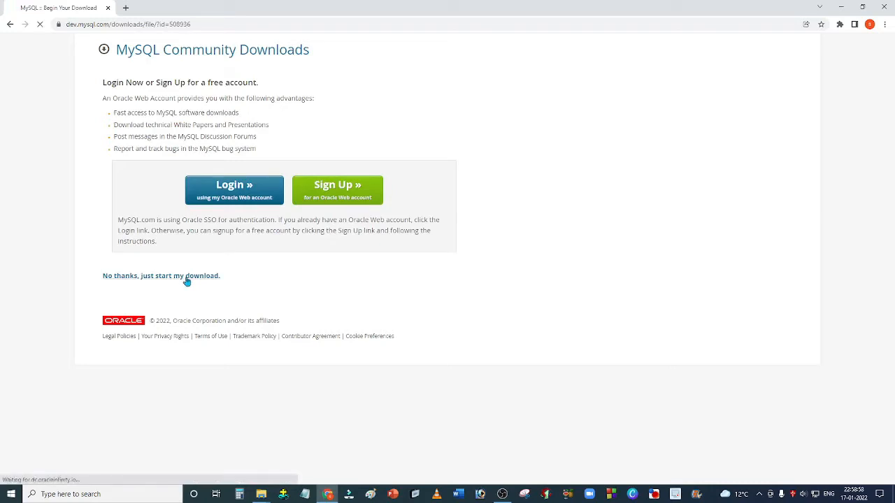
pyautogui.click(161, 275)
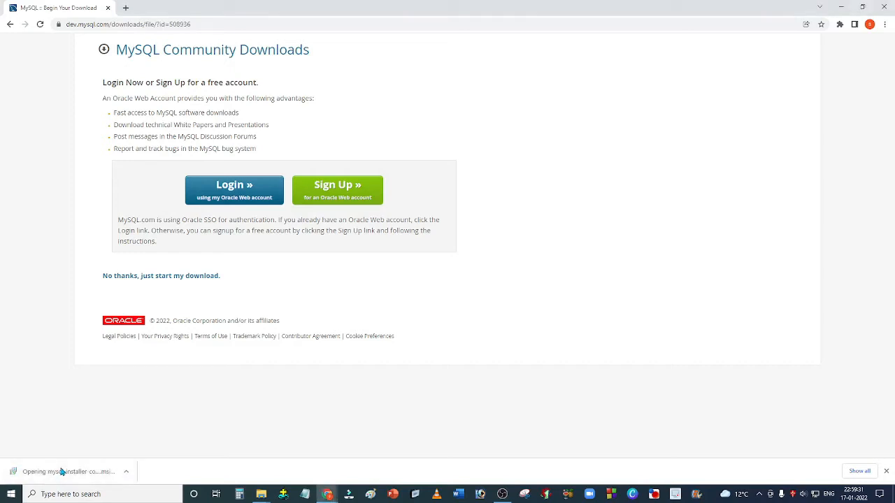
pyautogui.moveTo(182, 414)
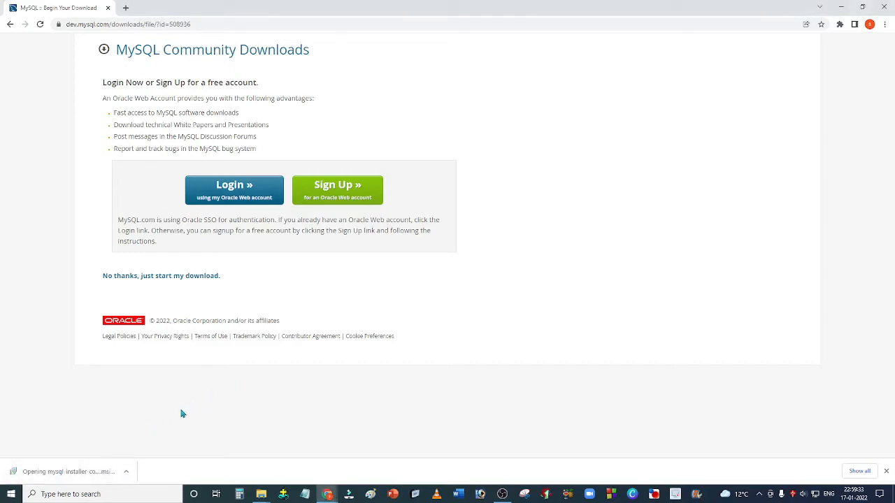
pyautogui.moveTo(391, 319)
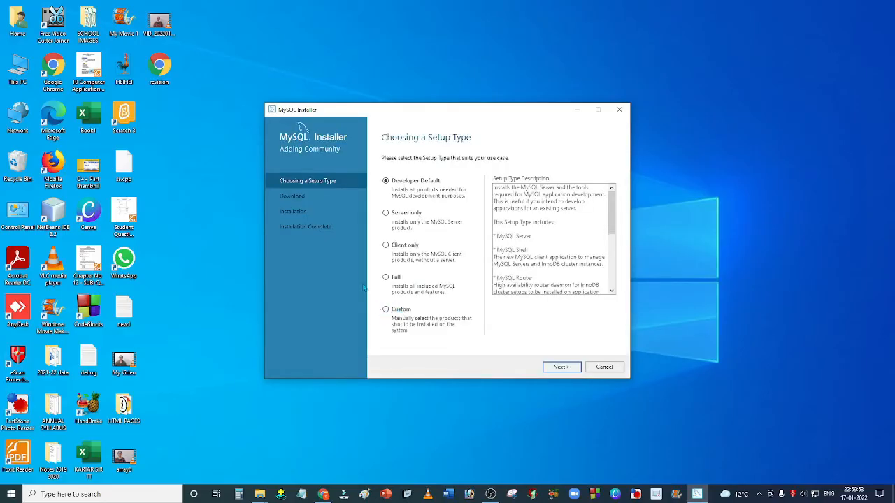
pyautogui.moveTo(551, 221)
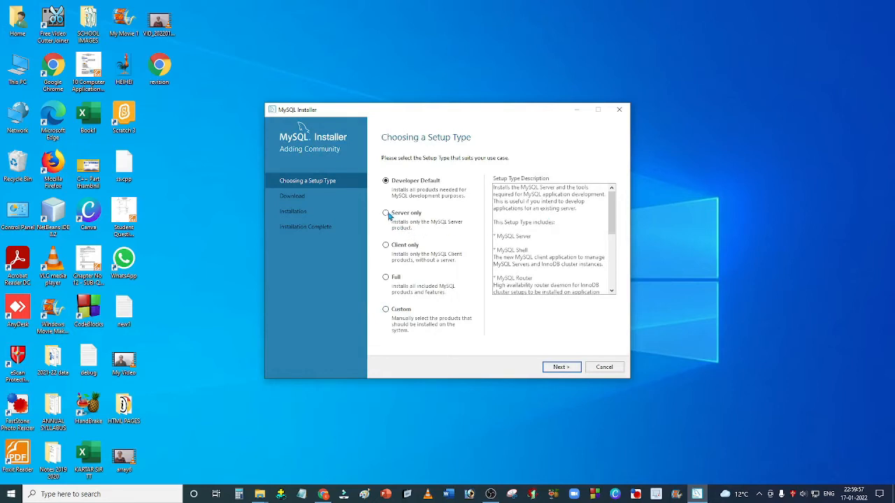
# - Select the Server only setup type instead of Developer Default
pyautogui.click(386, 212)
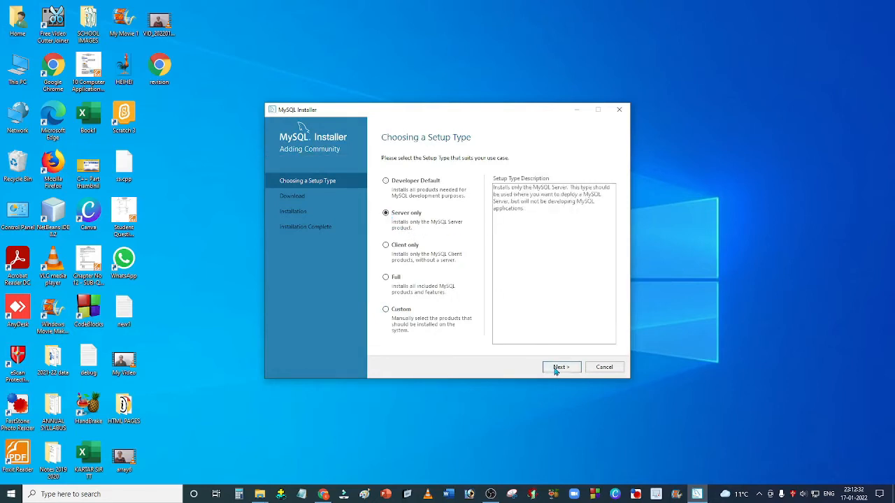
# - Execute the MySQL Server 8.0.27 installation until complete and continue to Product Configuration
pyautogui.click(562, 366)
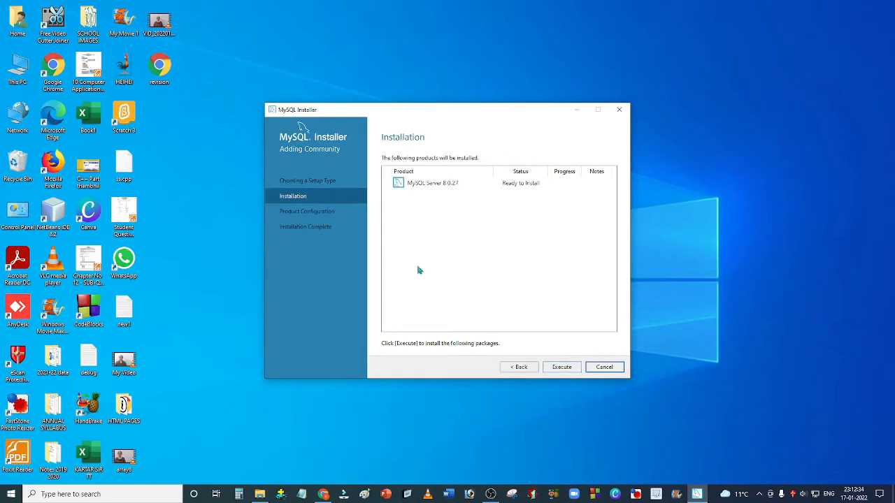
pyautogui.moveTo(492, 193)
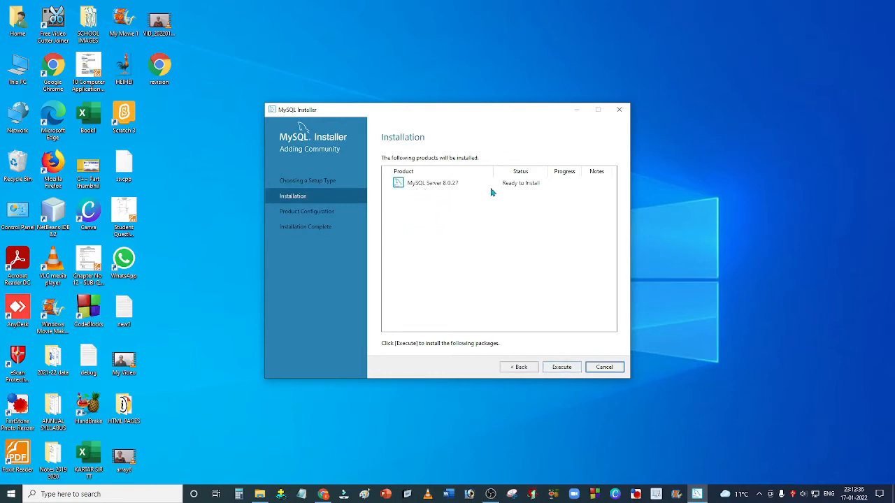
pyautogui.moveTo(439, 193)
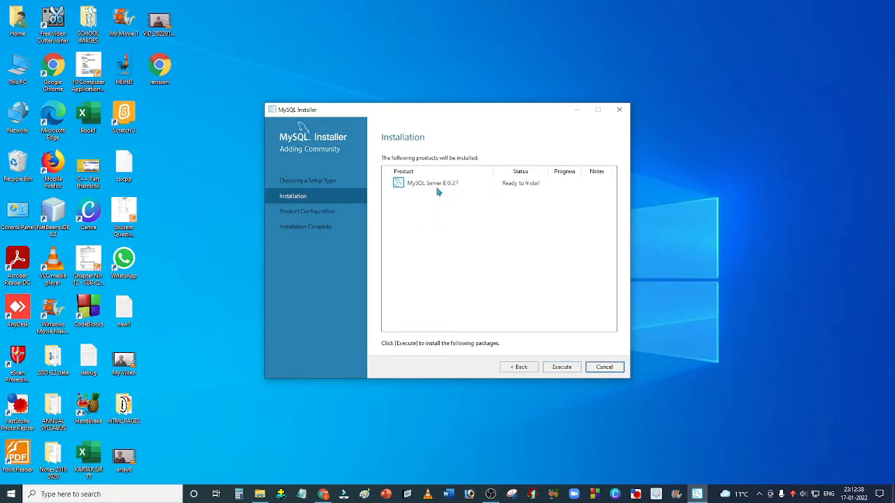
pyautogui.moveTo(556, 286)
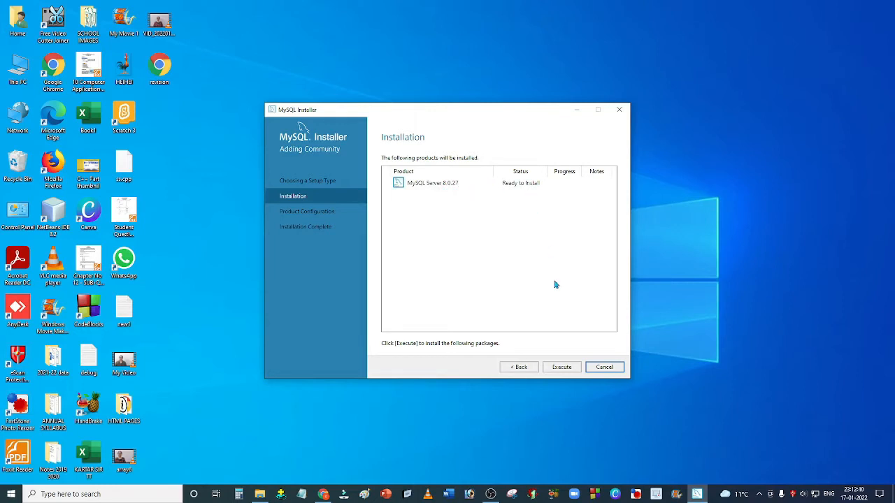
pyautogui.click(562, 367)
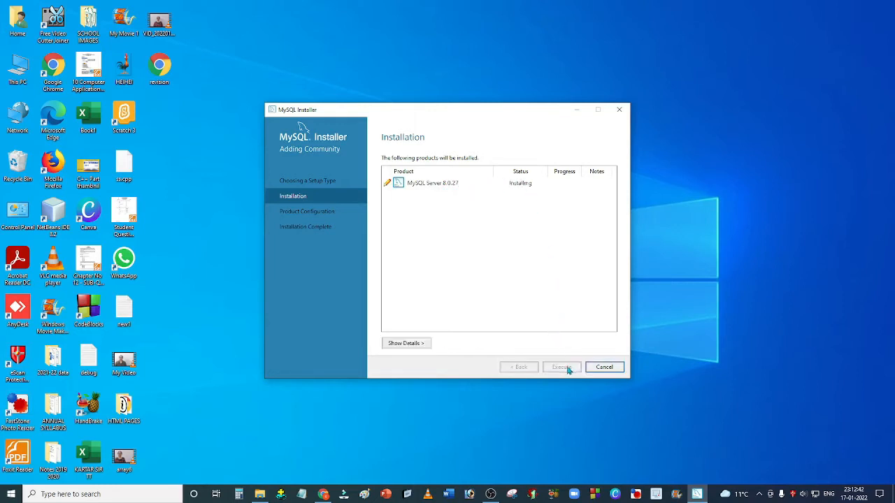
pyautogui.click(562, 367)
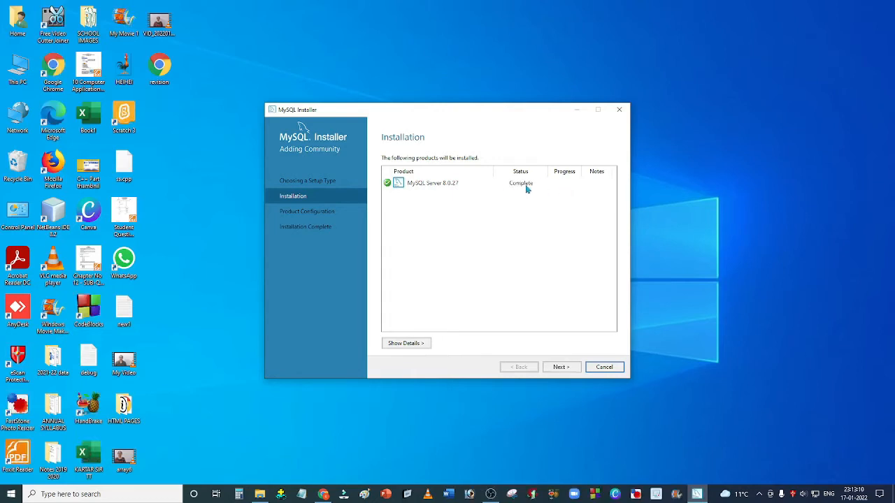
pyautogui.moveTo(478, 190)
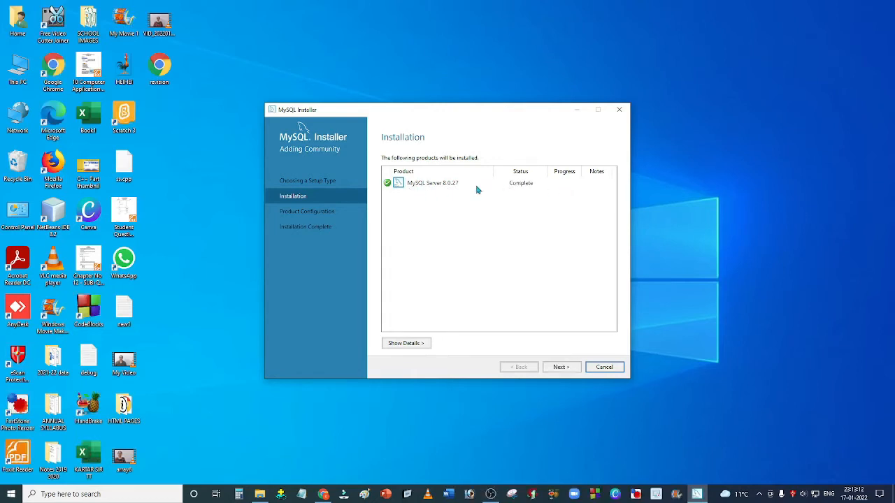
pyautogui.moveTo(524, 187)
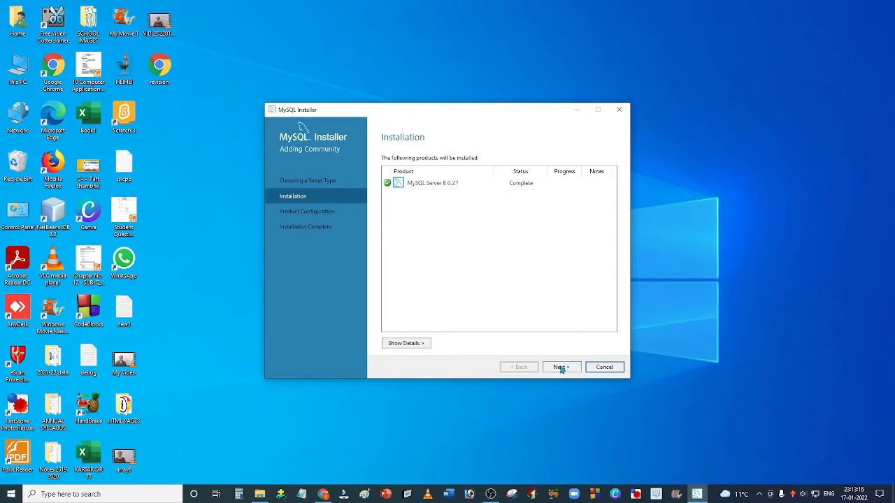
pyautogui.click(562, 367)
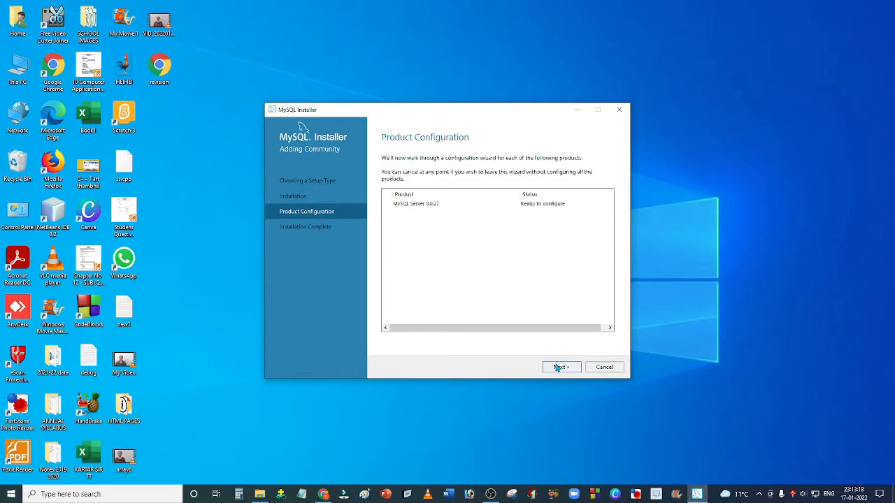
pyautogui.moveTo(556, 352)
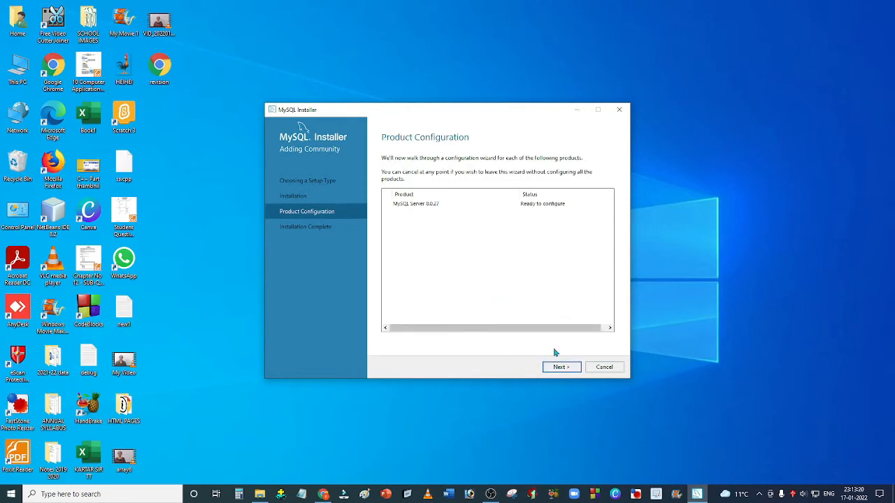
# - Accept default Type and Networking and strong password authentication, reaching Accounts and Roles
pyautogui.click(561, 366)
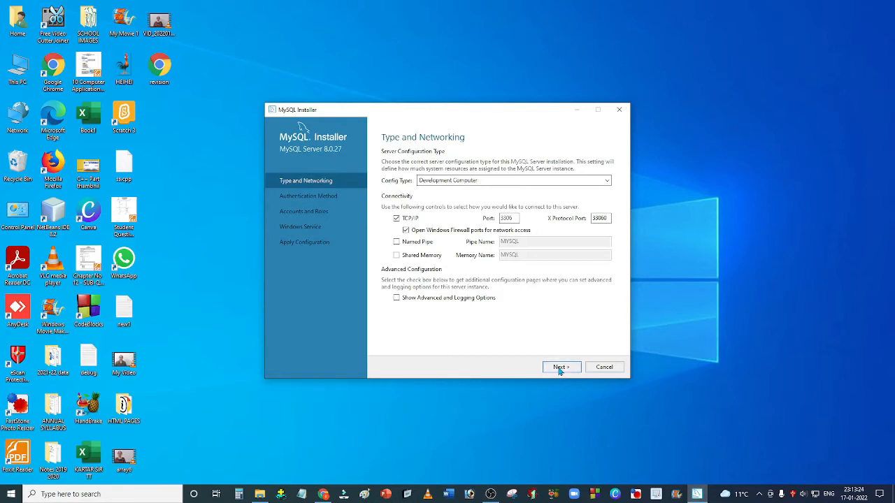
pyautogui.click(562, 367)
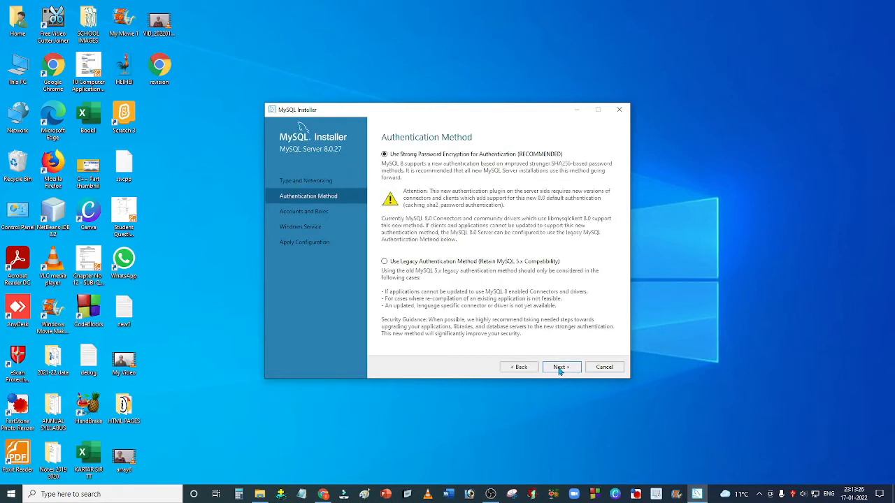
pyautogui.click(561, 367)
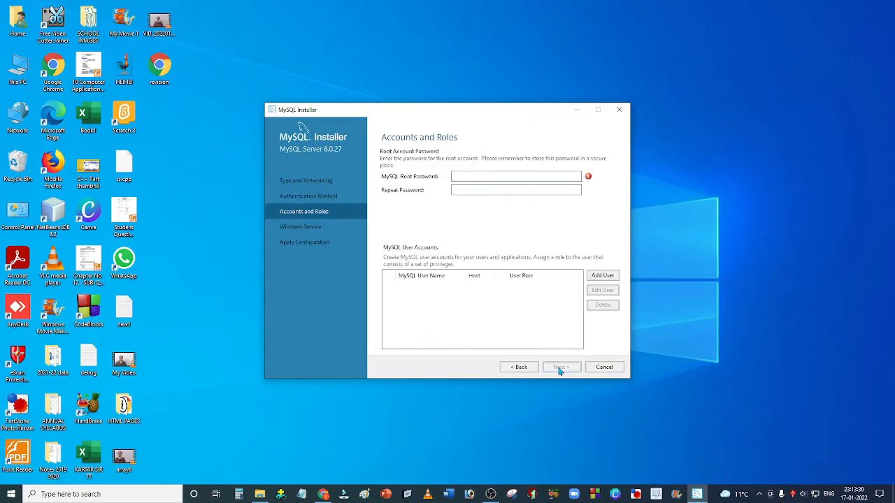
# - Enter and confirm the root account password, then keep the default Windows Service settings
pyautogui.click(516, 177)
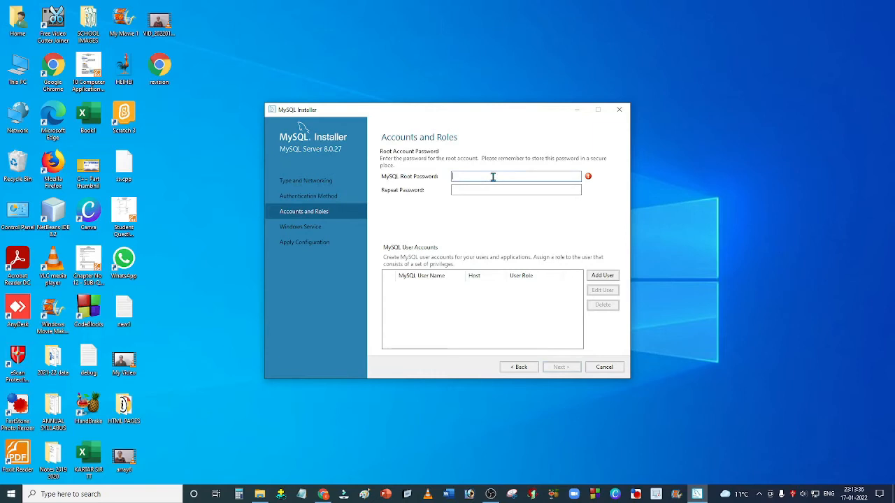
pyautogui.write('•')
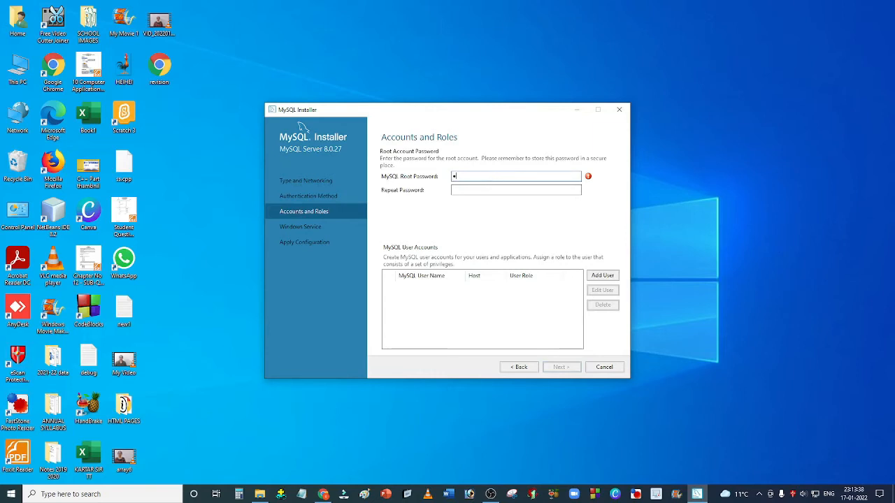
pyautogui.write('***')
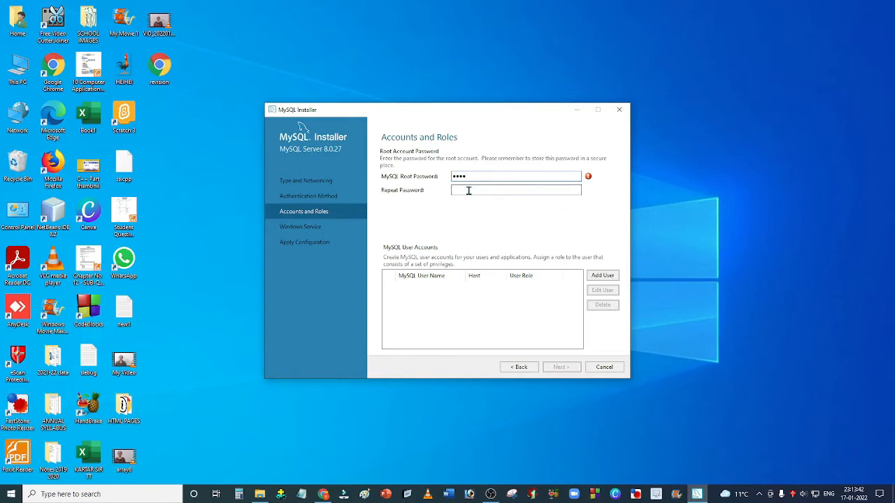
pyautogui.write('••••')
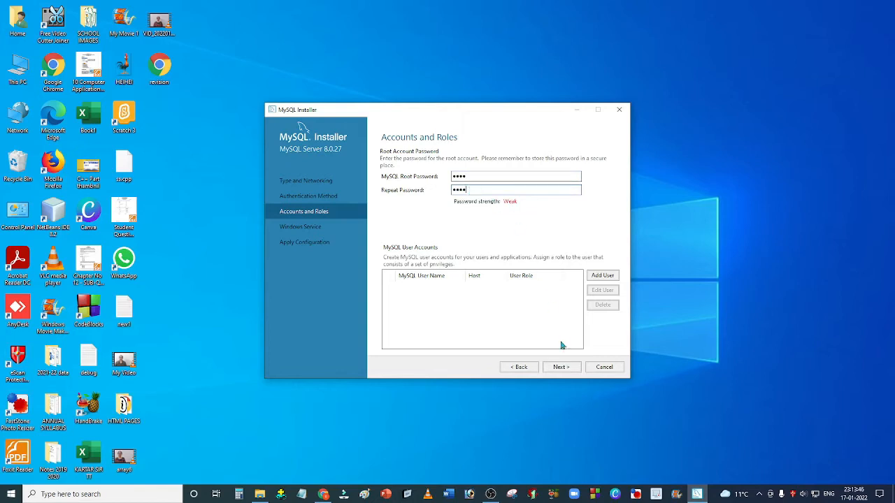
pyautogui.click(561, 366)
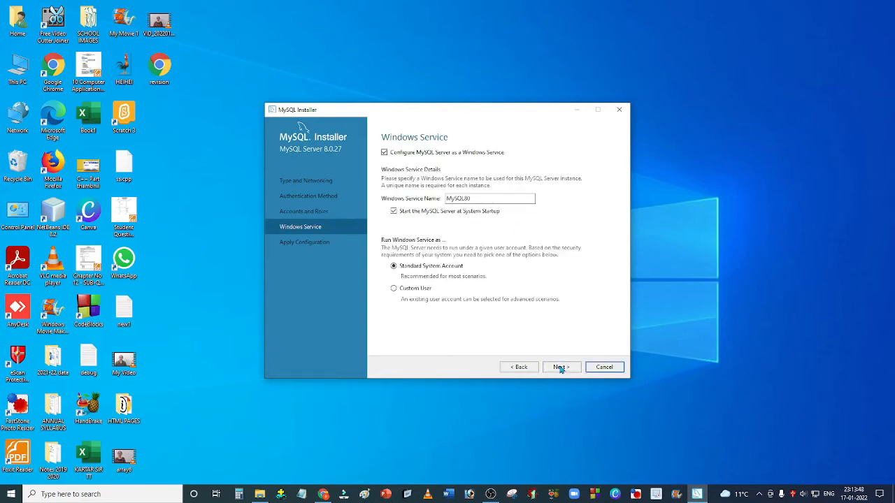
pyautogui.click(560, 367)
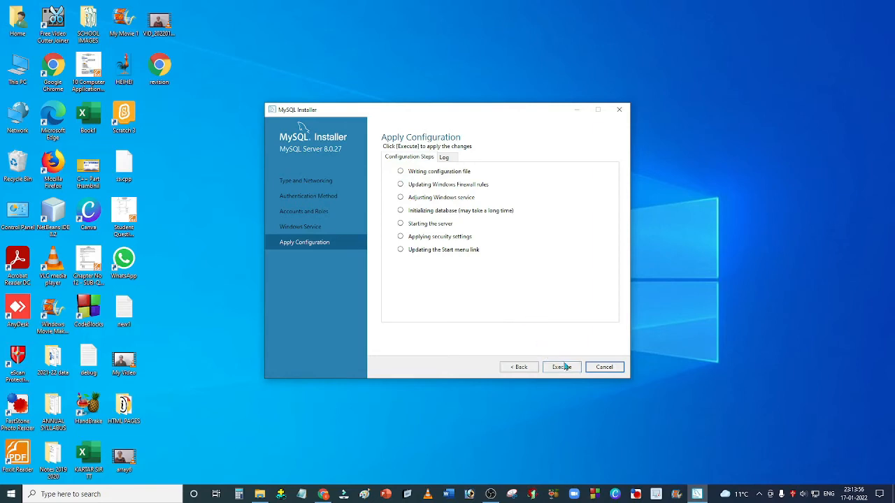
# - Apply the server configuration, finish the installation summary and close the installer
pyautogui.click(562, 366)
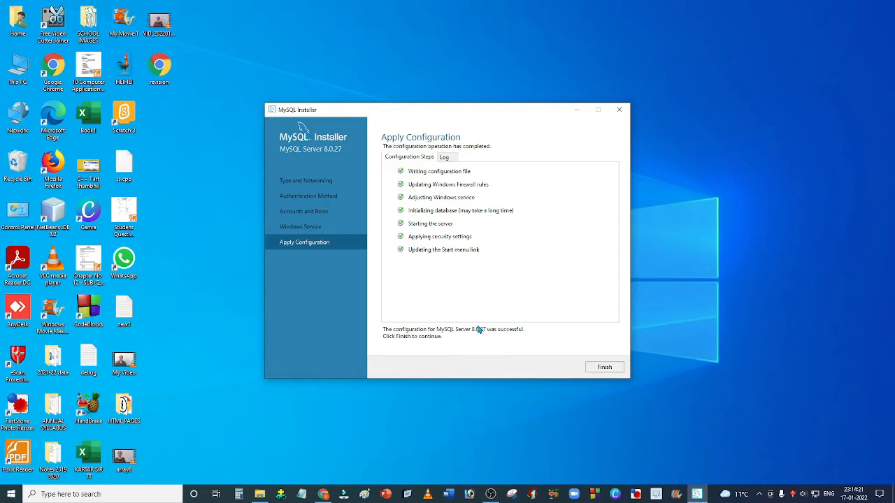
pyautogui.moveTo(556, 385)
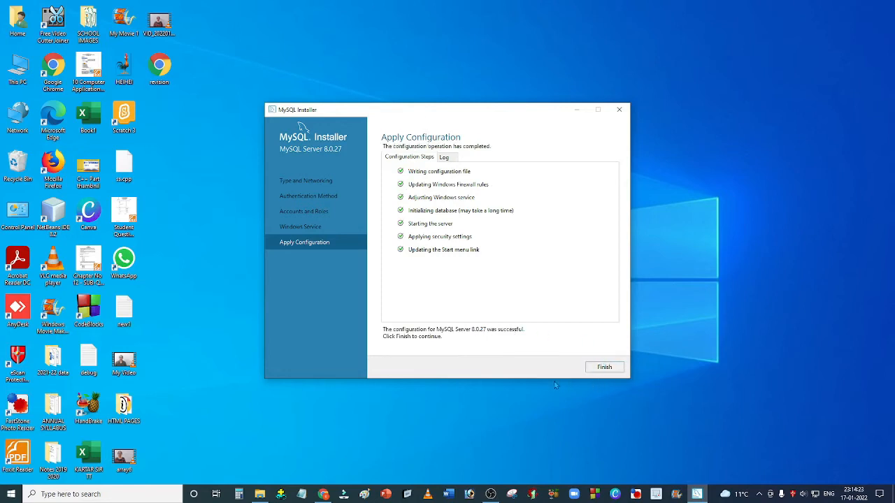
pyautogui.click(604, 367)
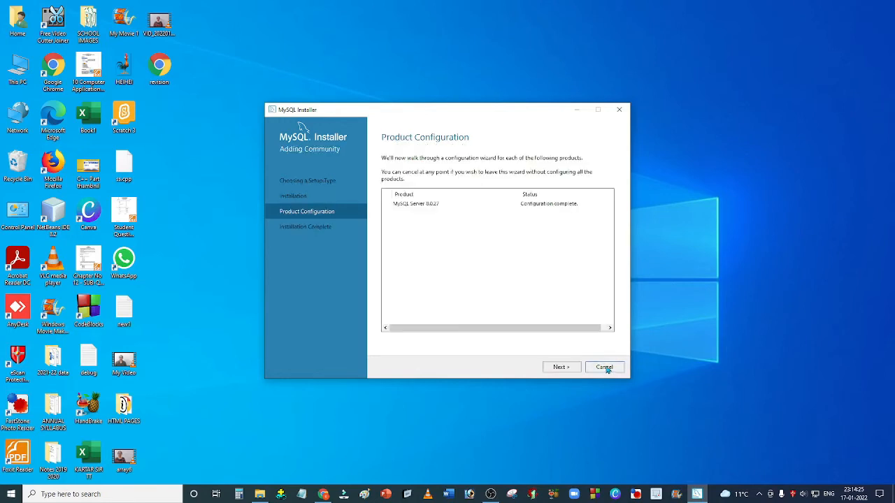
pyautogui.moveTo(562, 367)
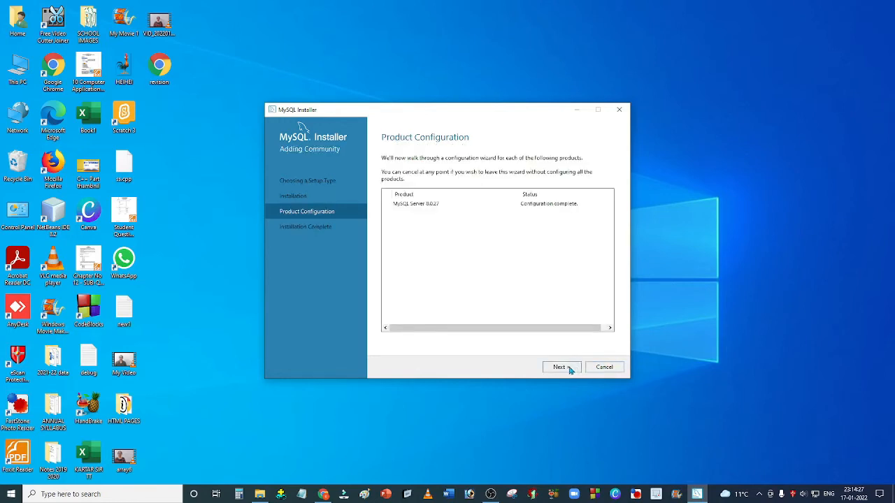
pyautogui.click(562, 367)
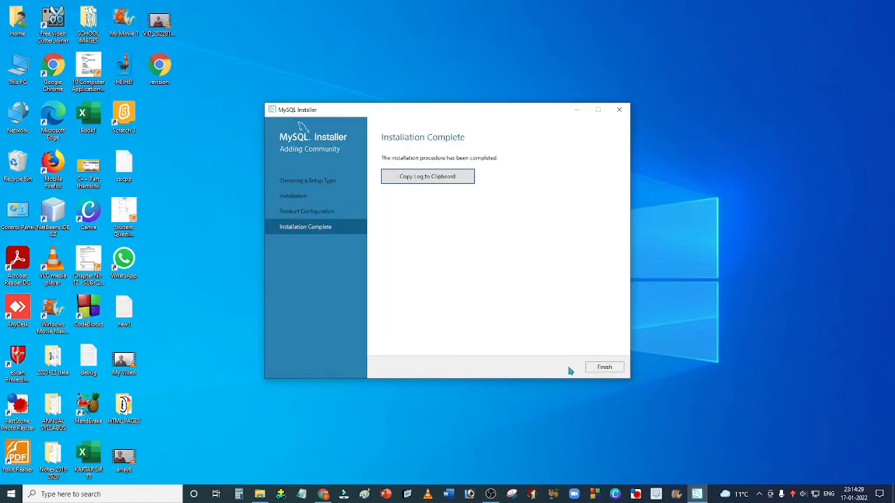
pyautogui.click(604, 366)
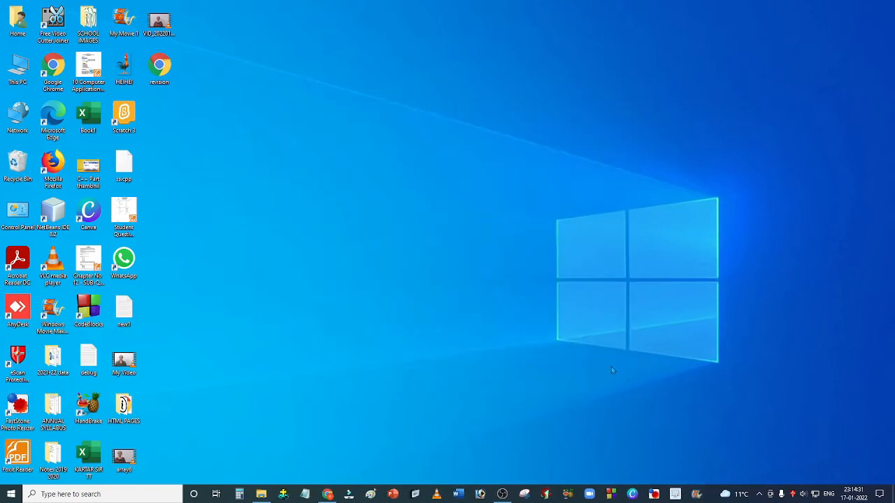
pyautogui.moveTo(154, 482)
pyautogui.write('mys')
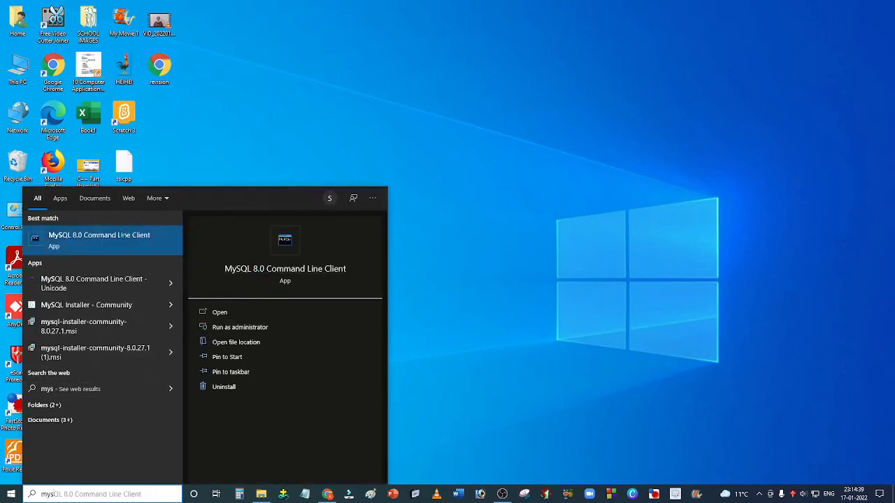
# - Launch the MySQL 8.0 Command Line Client and log in with the root password
pyautogui.click(219, 314)
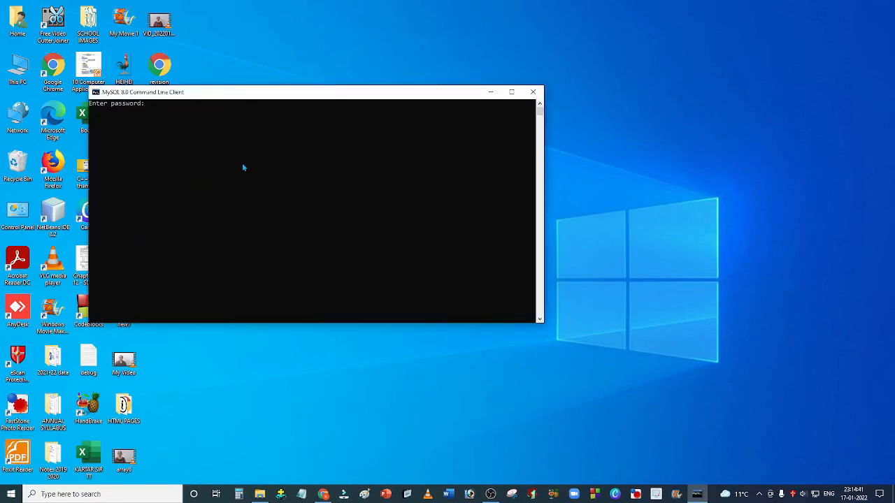
pyautogui.write('***')
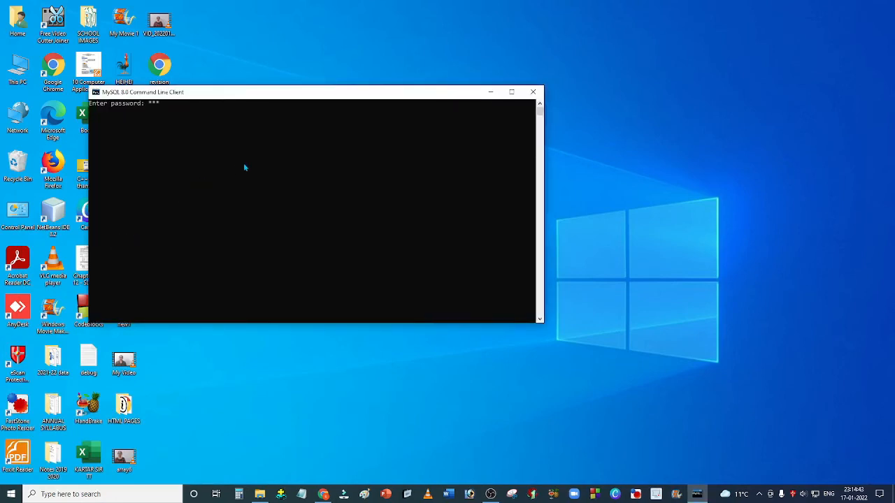
pyautogui.write('*')
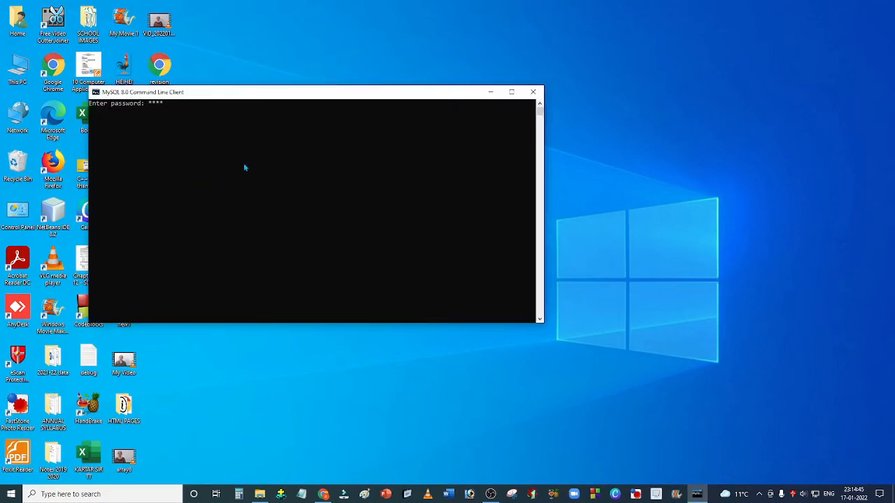
pyautogui.press('Return')
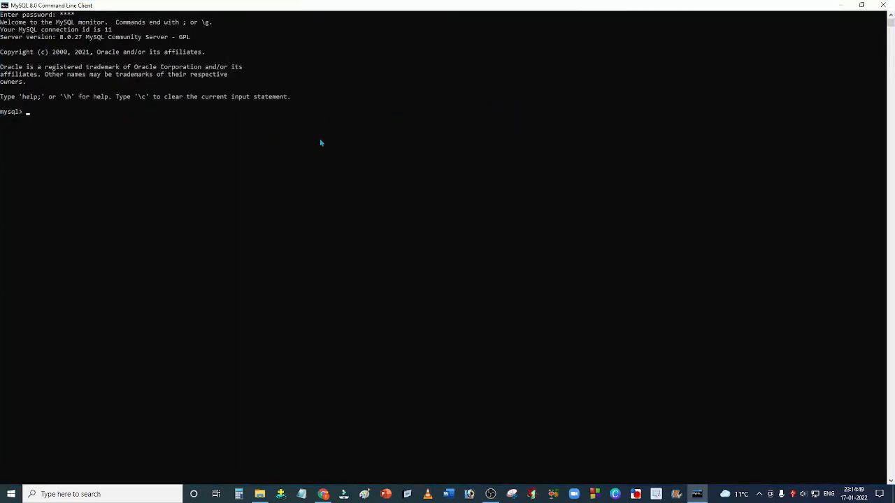
pyautogui.moveTo(329, 143)
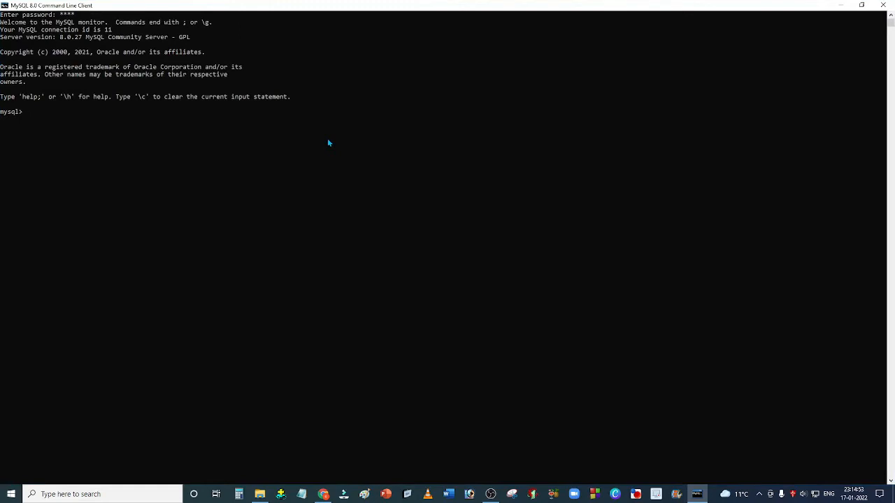
# - Run 'create database student;' at the mysql> prompt
pyautogui.write('create')
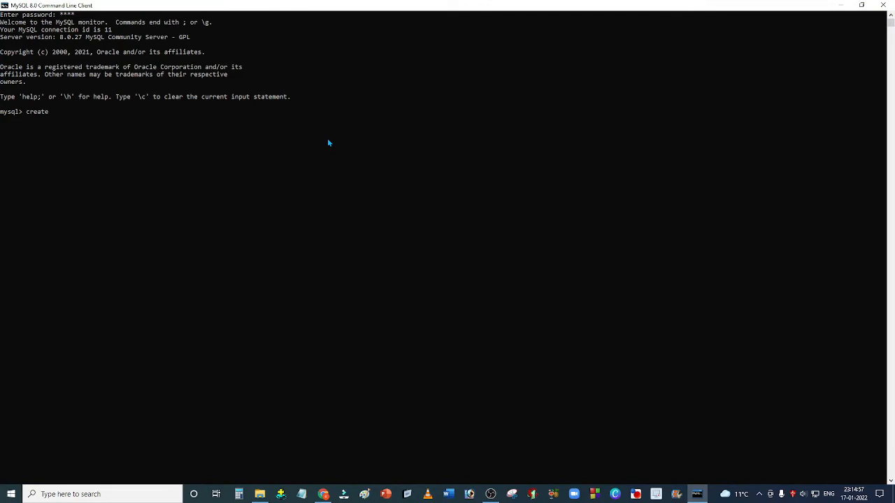
pyautogui.write('database')
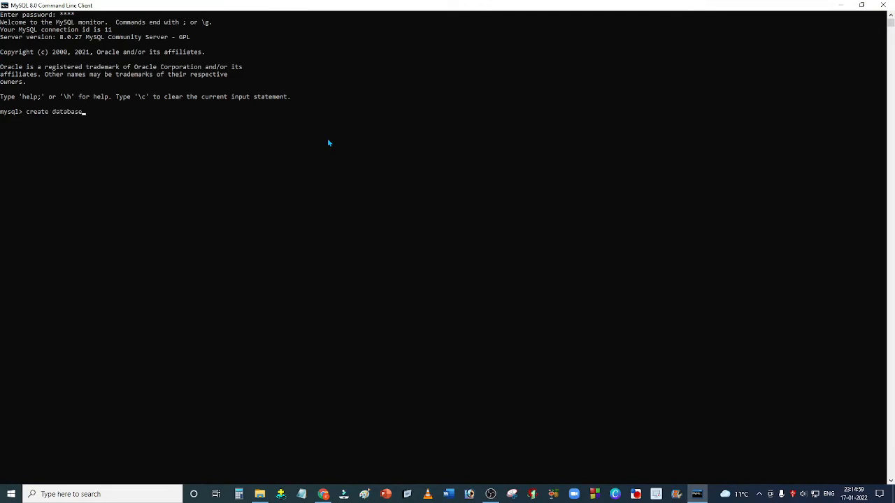
pyautogui.write('stud')
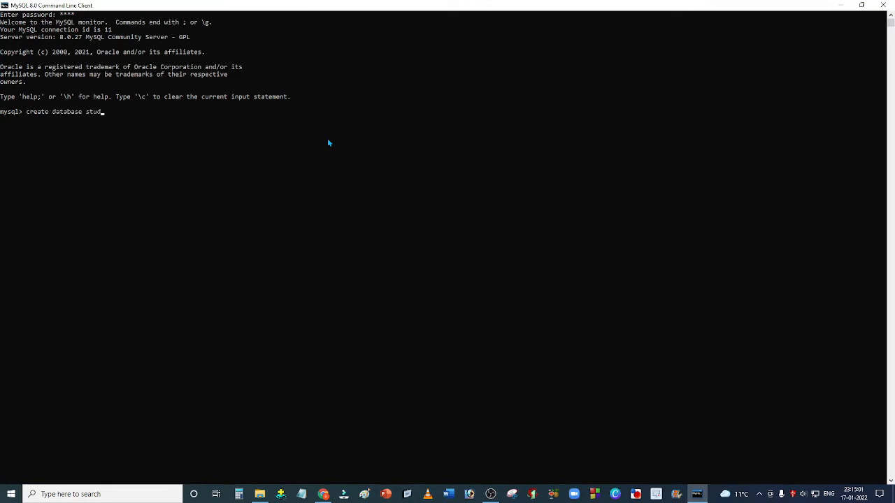
pyautogui.write('ent;')
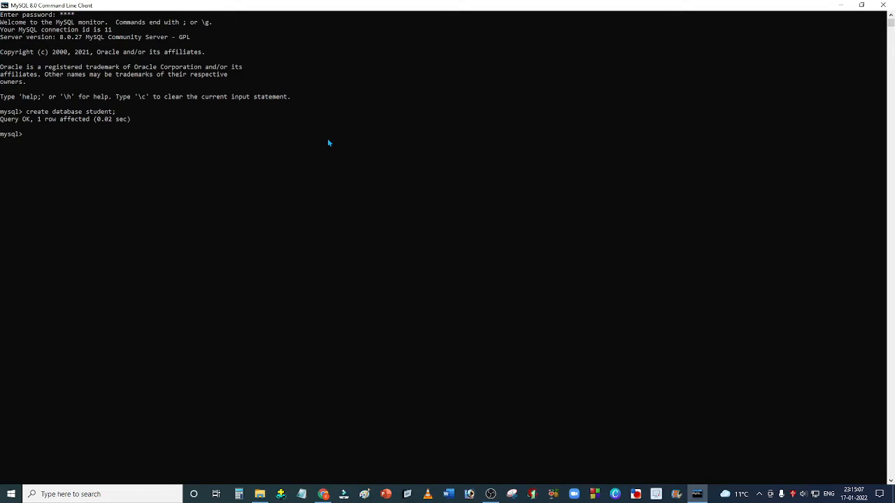
# - Run 'show databases;' and confirm student is among the five listed databases
pyautogui.write('show')
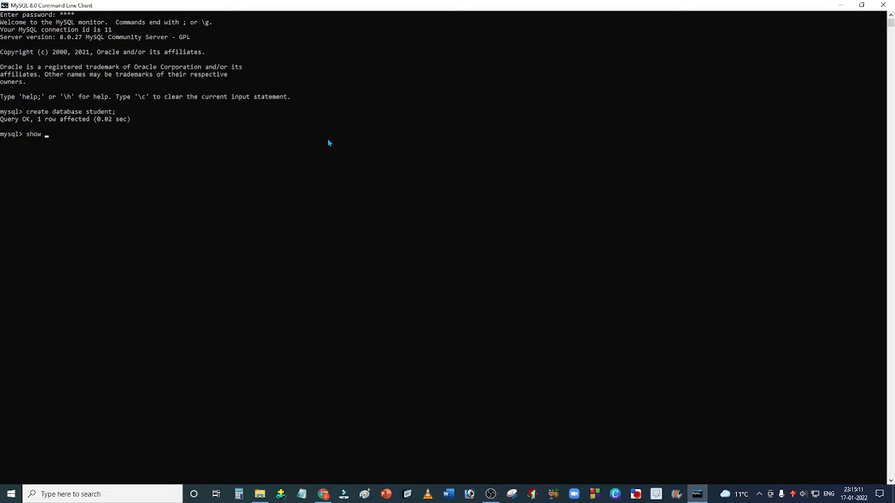
pyautogui.write('data')
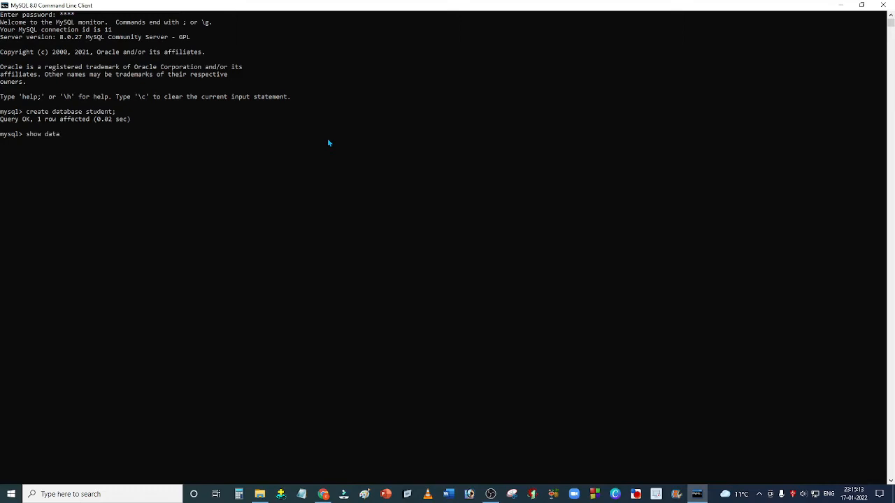
pyautogui.write('bases')
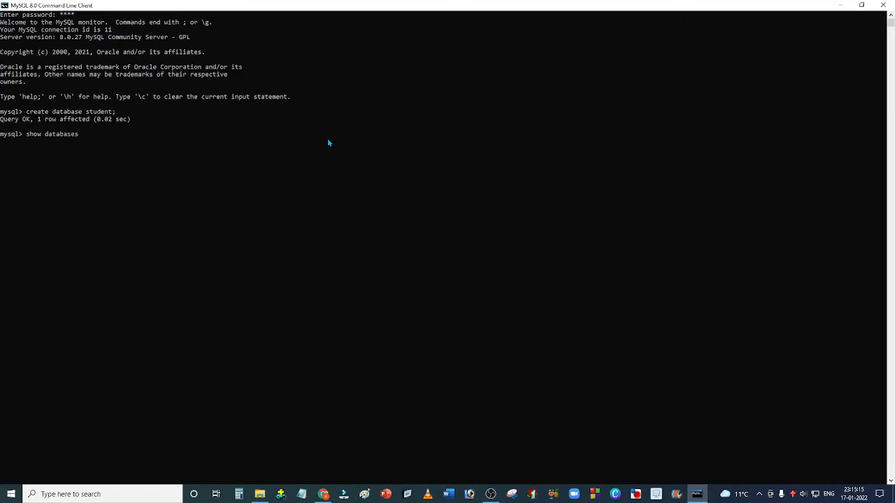
pyautogui.press('Return')
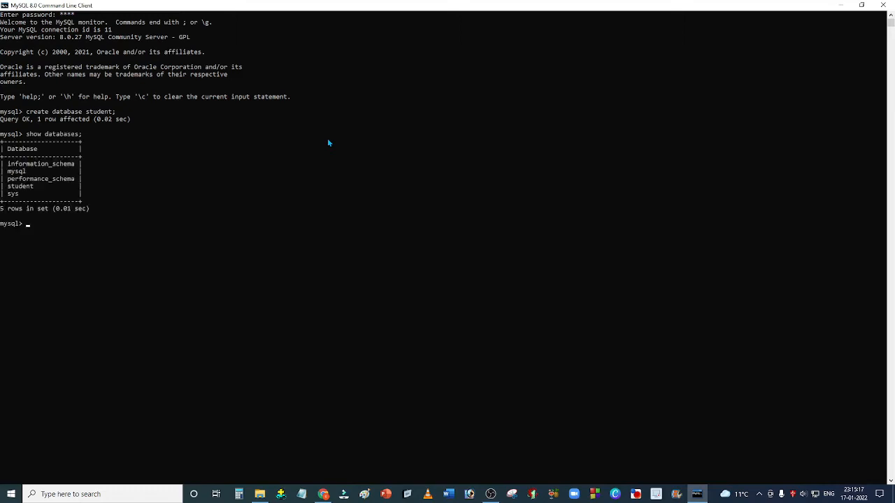
pyautogui.moveTo(43, 187)
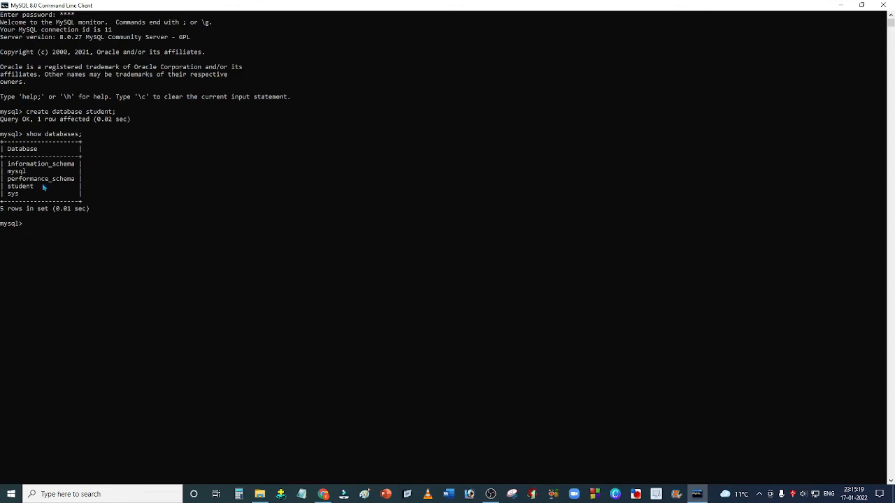
pyautogui.moveTo(28, 191)
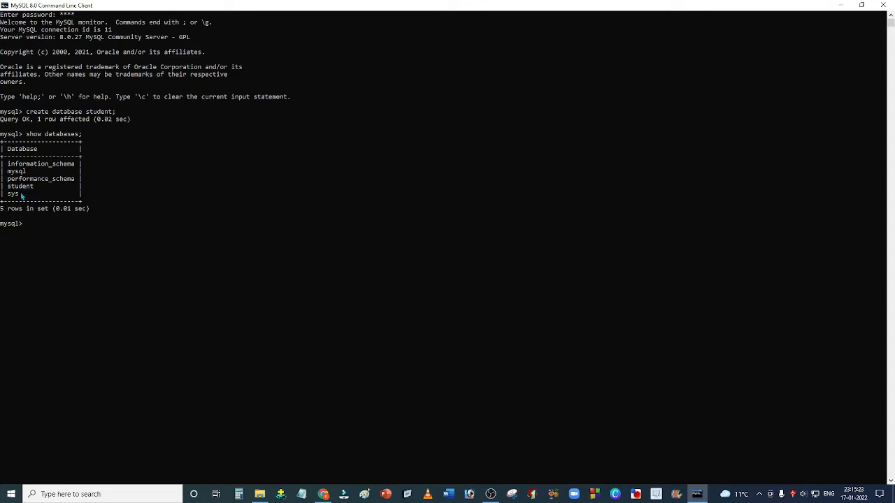
pyautogui.moveTo(80, 238)
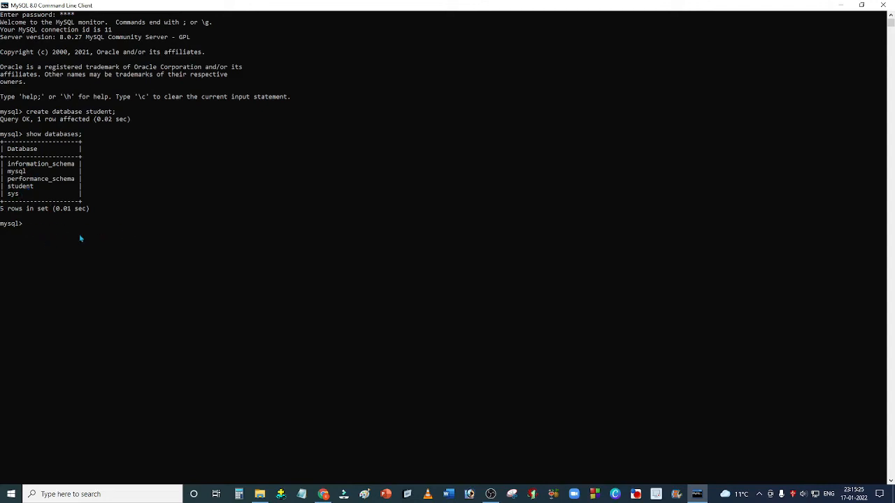
pyautogui.moveTo(145, 237)
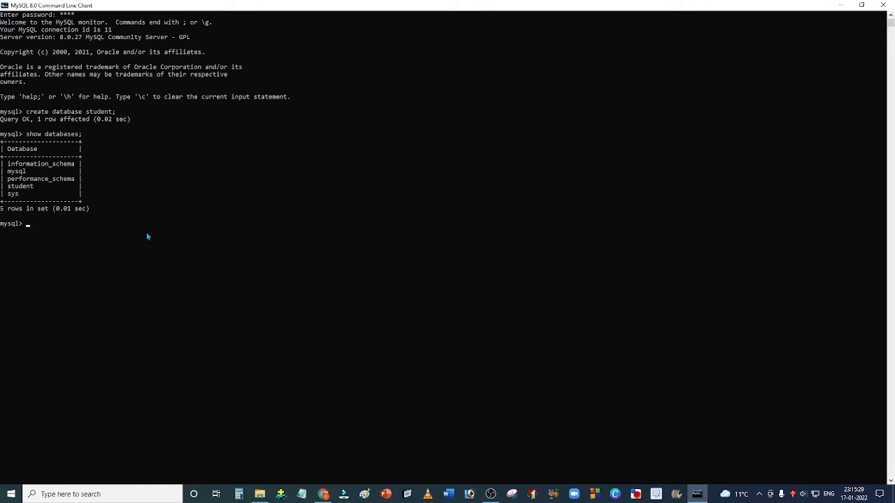
# - Run 'use student;' to make student the current database
pyautogui.write('use')
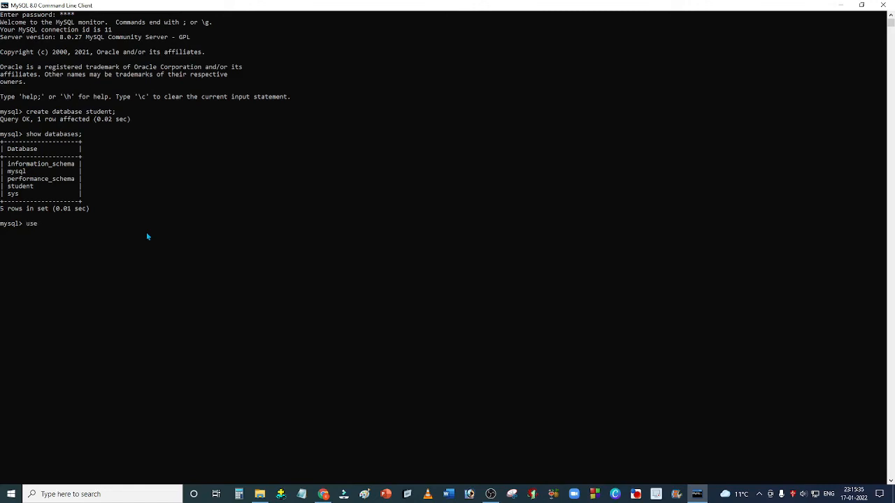
pyautogui.write('st')
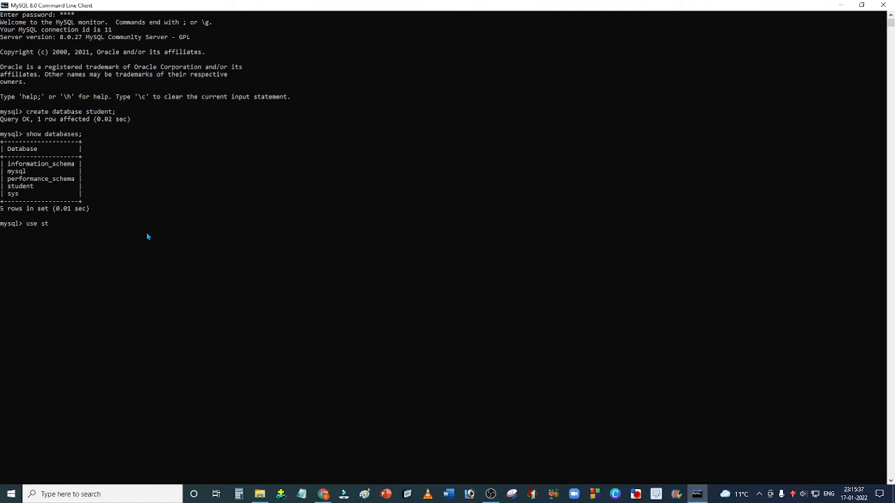
pyautogui.write('udent;')
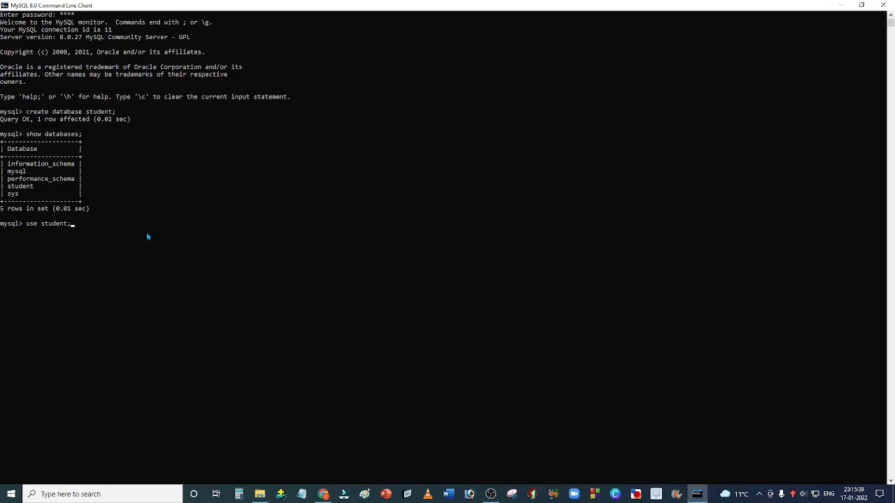
pyautogui.press('Return')
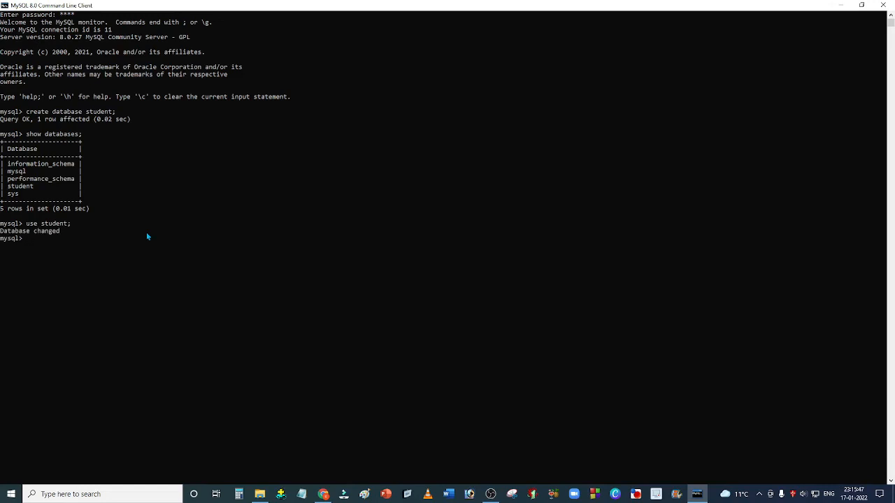
# - Run 'show tables;' and confirm the student database returns an empty set
pyautogui.write('sho')
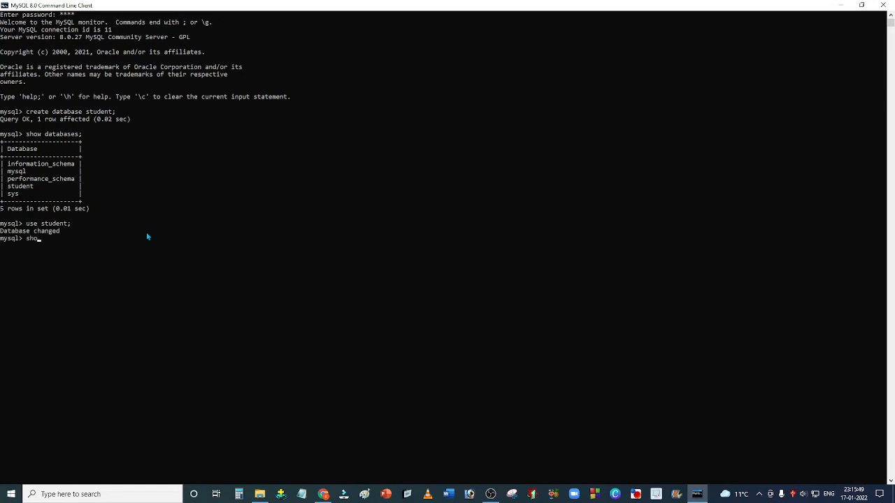
pyautogui.write('w')
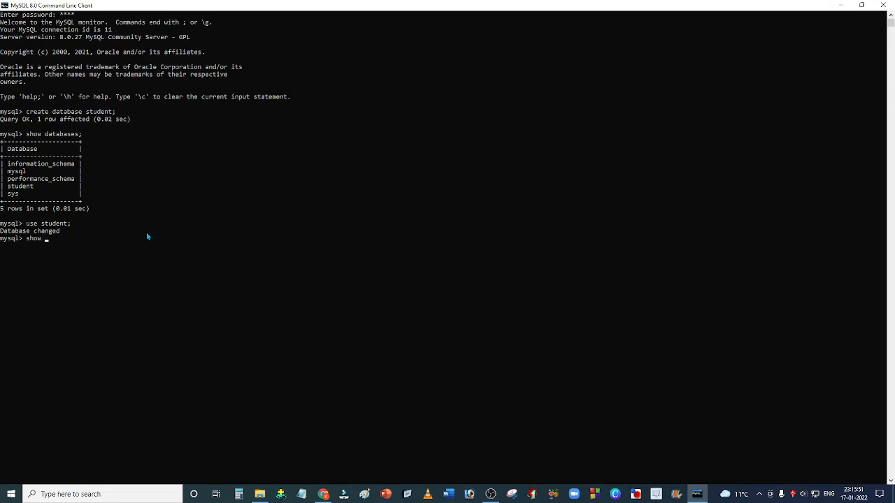
pyautogui.write('tables;')
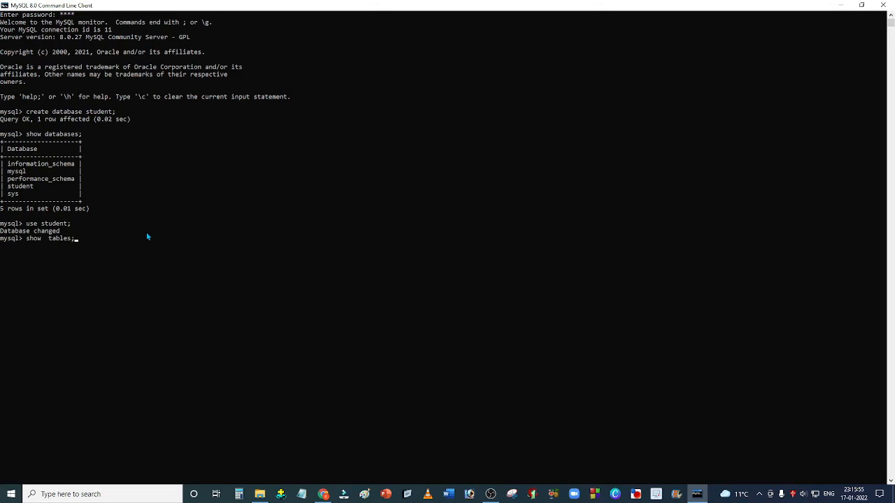
pyautogui.press('Return')
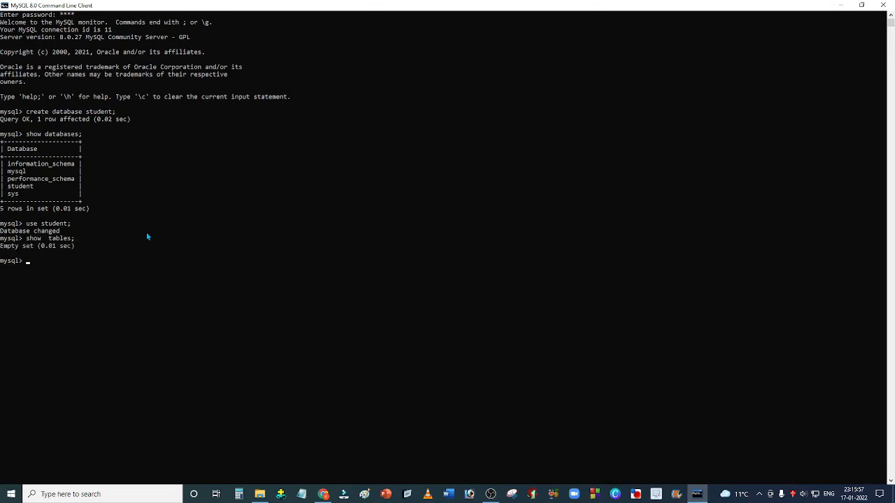